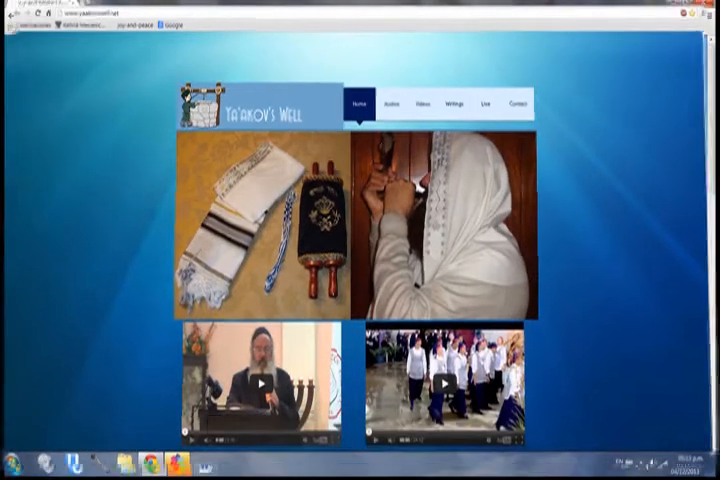
Step: Leave the home page for the site's Videos page listing study videos like The Torah
{"action": "left_click", "coordinate": [390, 101]}
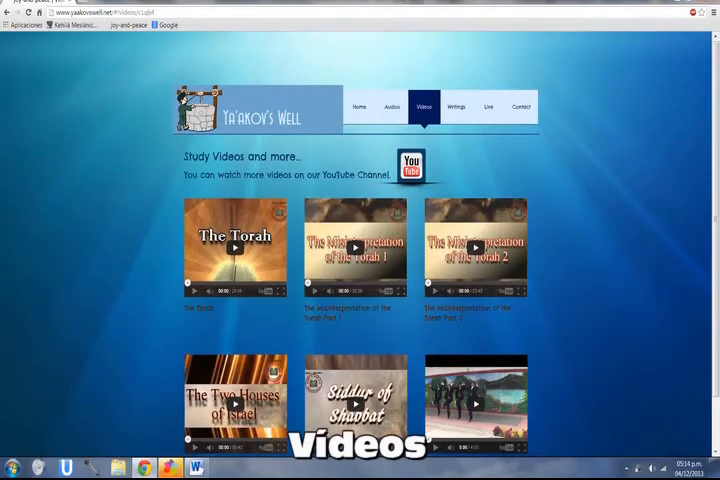
Step: View the Writings page with its free book download, then the Fuera del Aire Live page
{"action": "left_click", "coordinate": [457, 107]}
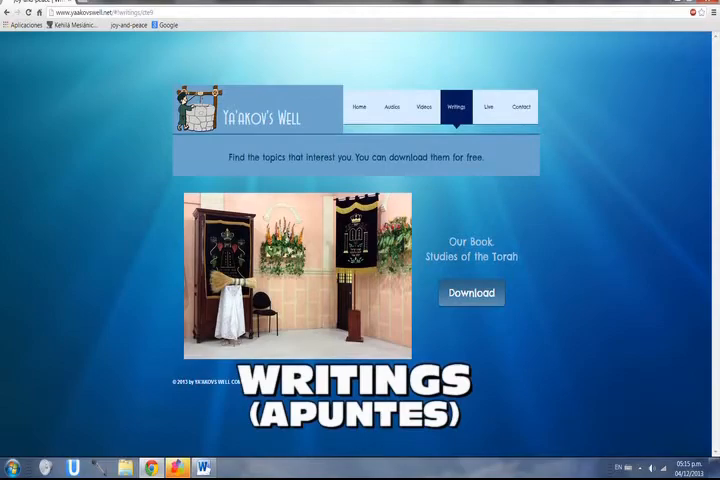
{"action": "left_click", "coordinate": [493, 107]}
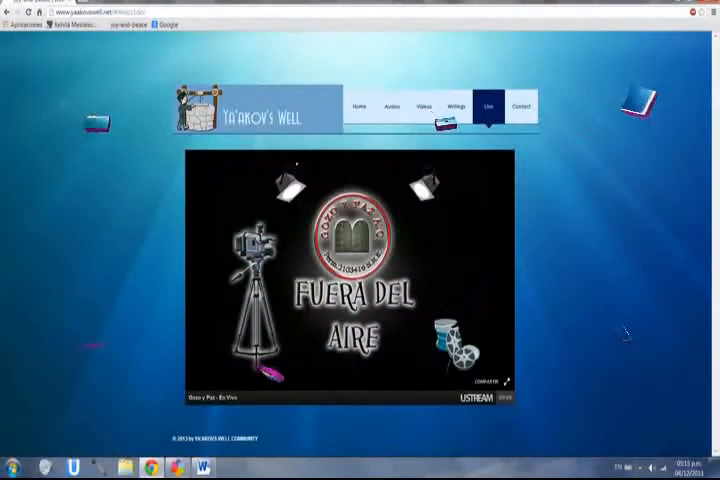